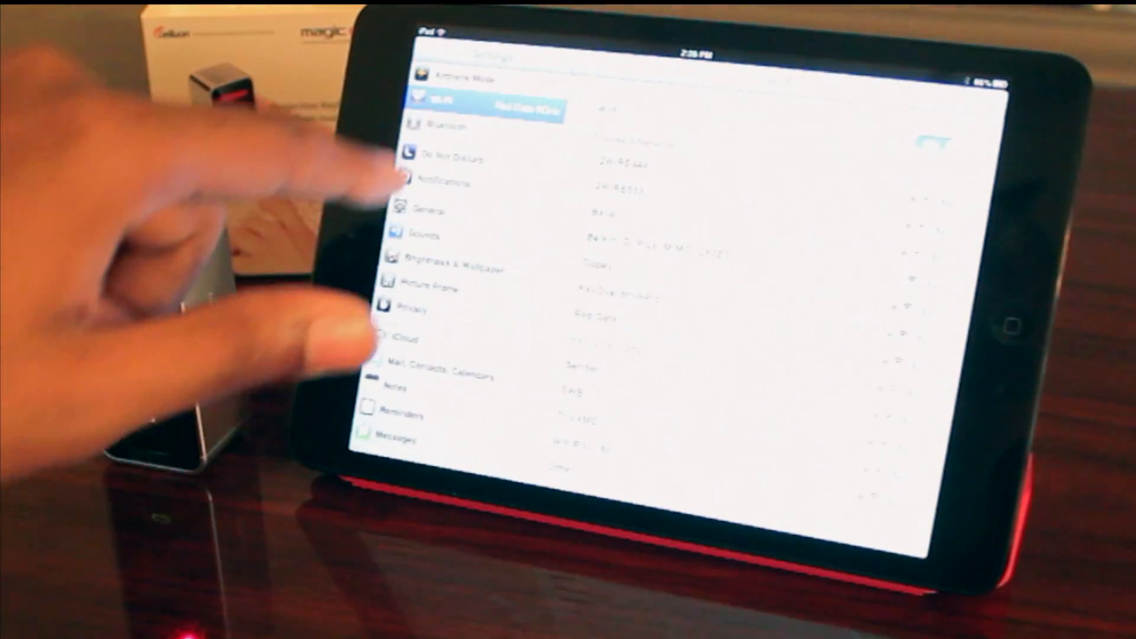
# Leave the Settings list to head toward the Notes app with the keyboard paired.
pyautogui.click(449, 125)
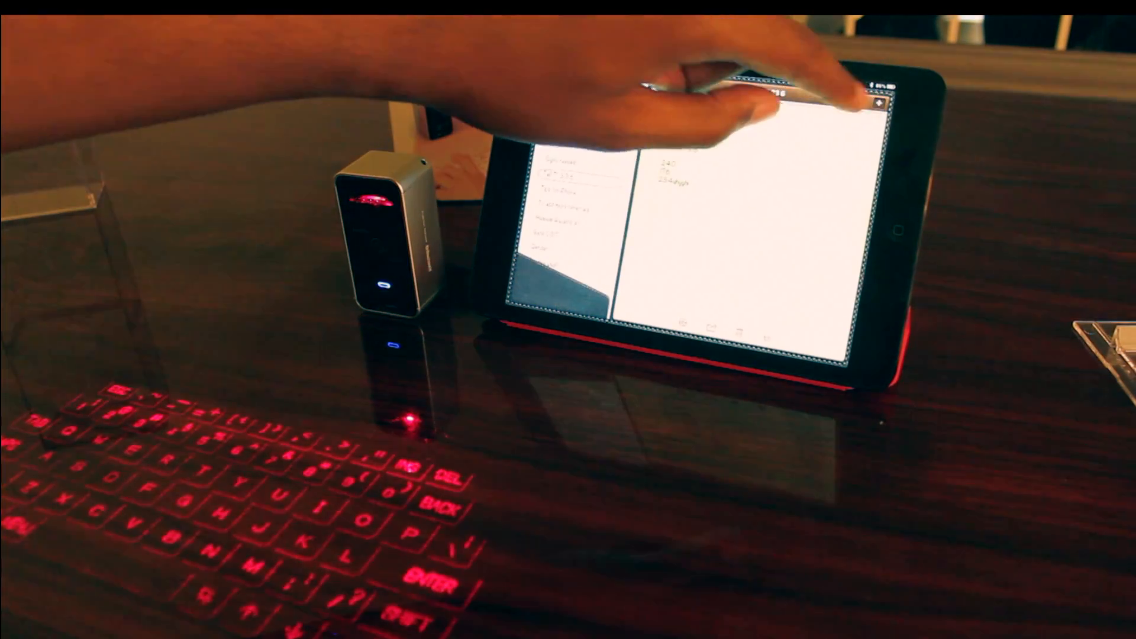
# Create a new blank note and enter 'we' then 'e' from the projected laser keyboard.
pyautogui.click(880, 101)
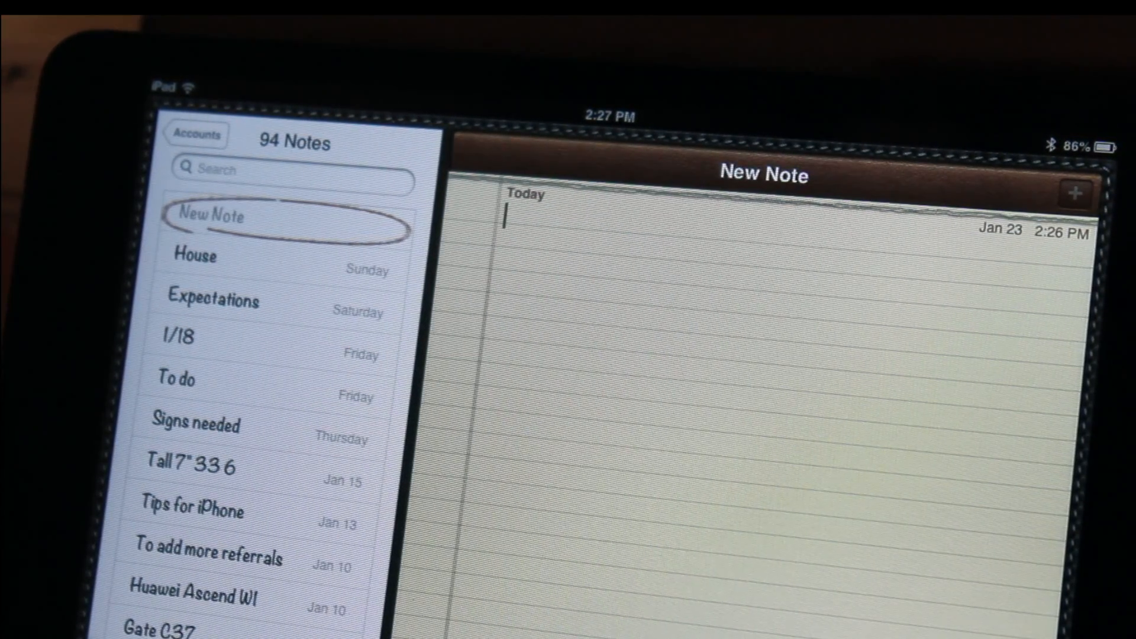
pyautogui.write('we')
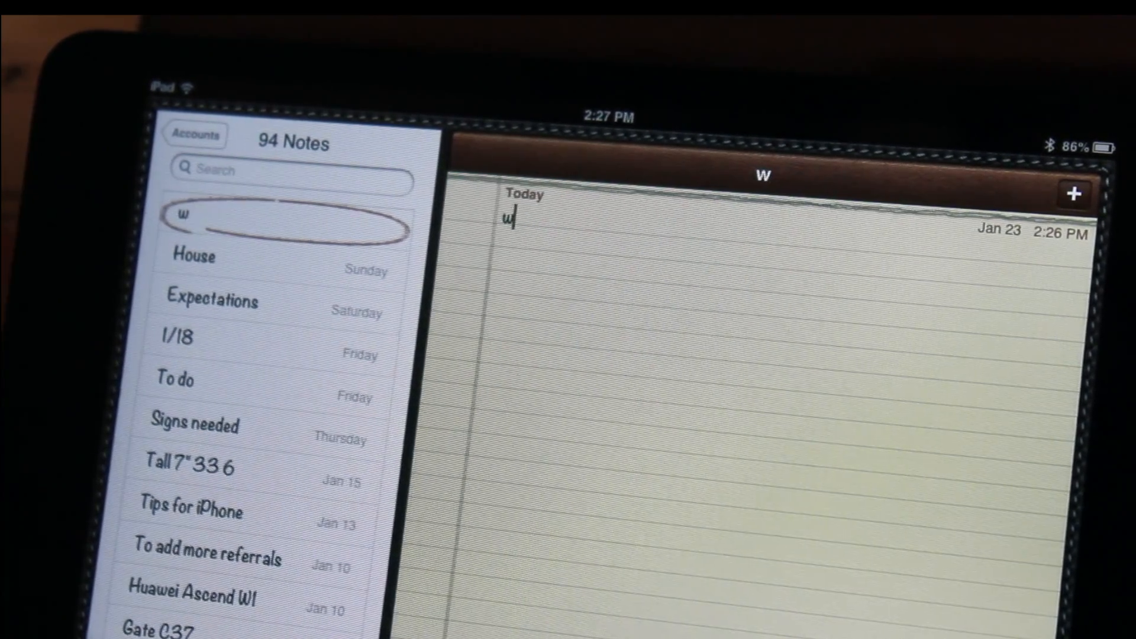
pyautogui.write('e')
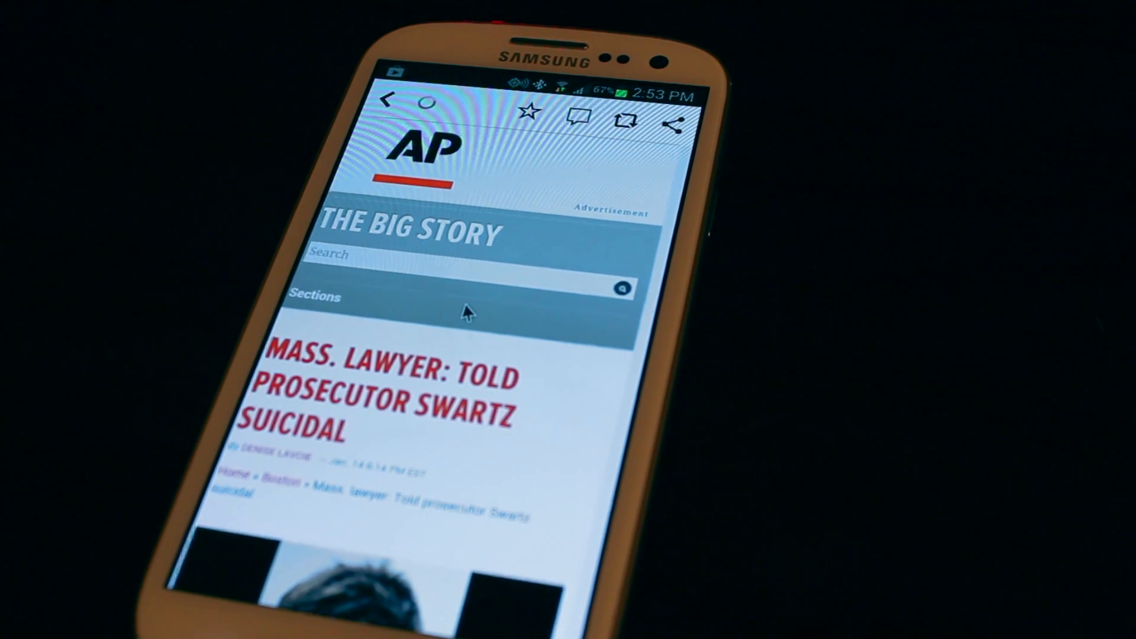
# Scroll down the AP article using the laser keyboard's cursor mode.
pyautogui.scroll(-3)
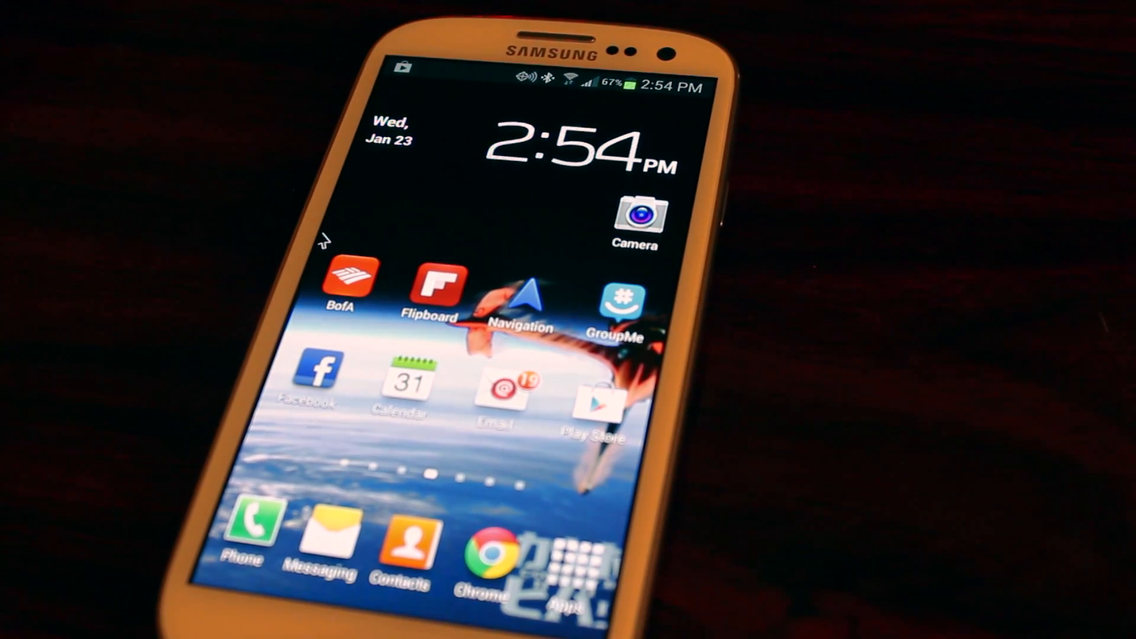
pyautogui.moveTo(413, 232)
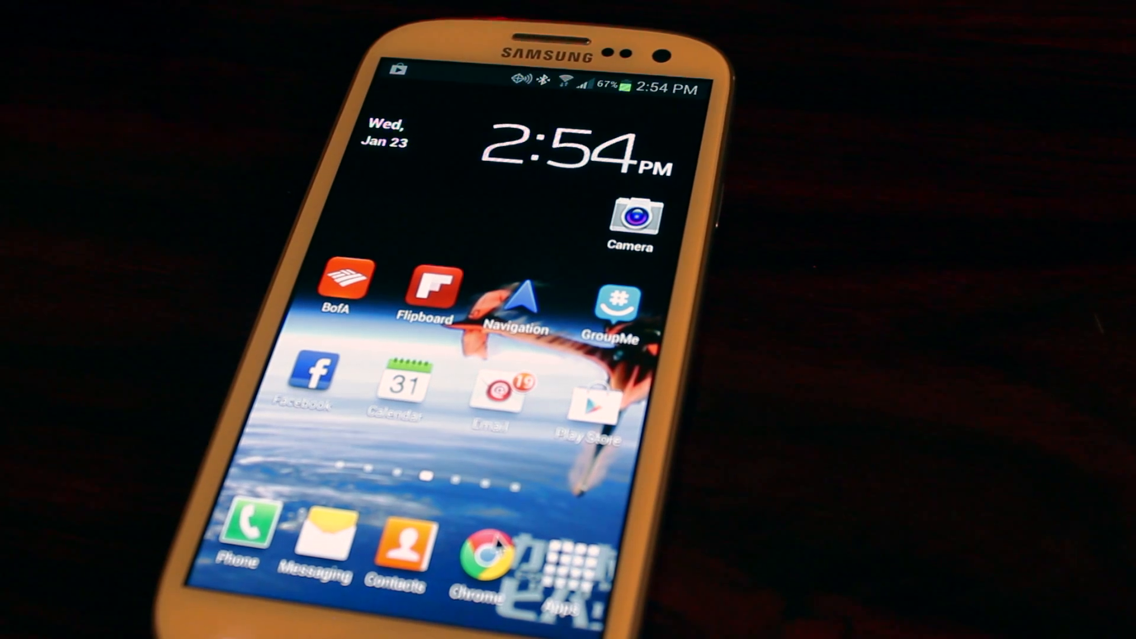
# Launch Chrome from the dock to reach the Google search homepage.
pyautogui.click(480, 550)
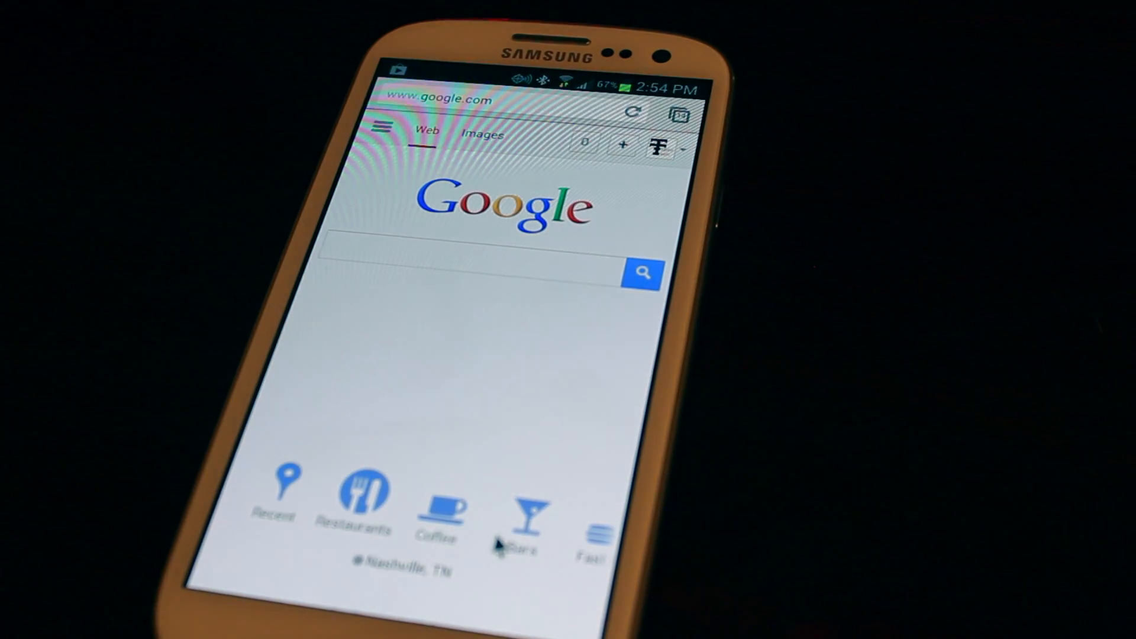